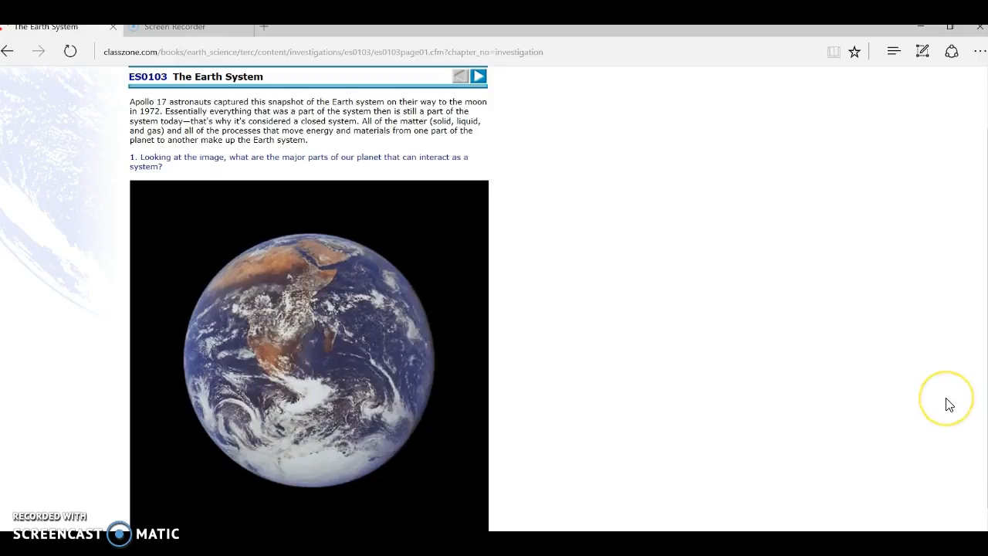
mouse_move(949, 404)
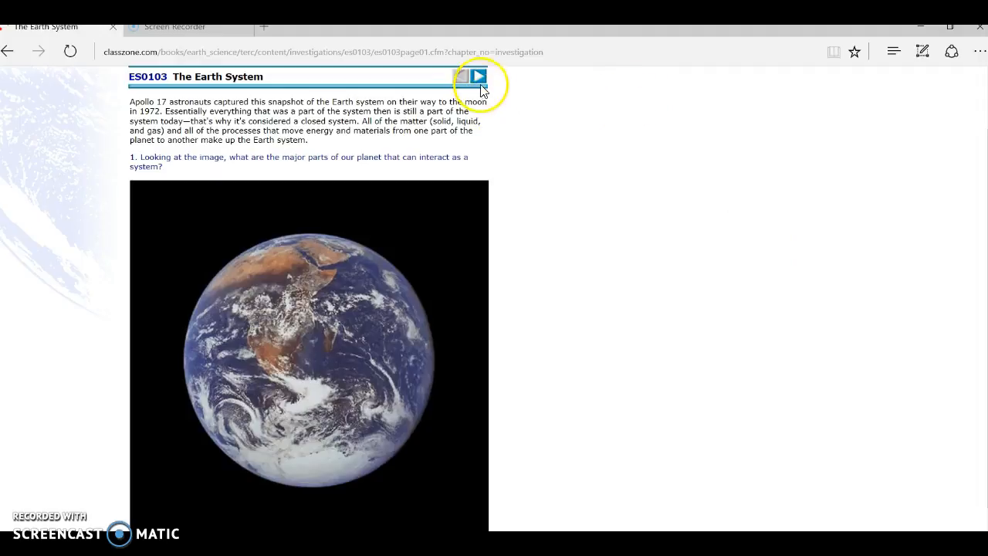
Advance from the header arrow to the Earth's Four Spheres desert thunderstorm page
left_click(478, 75)
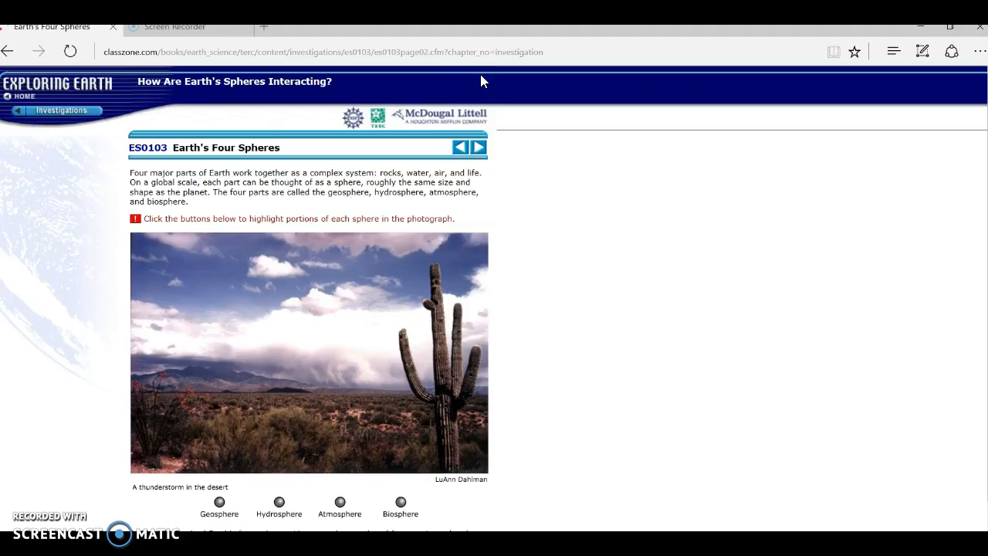
mouse_move(401, 86)
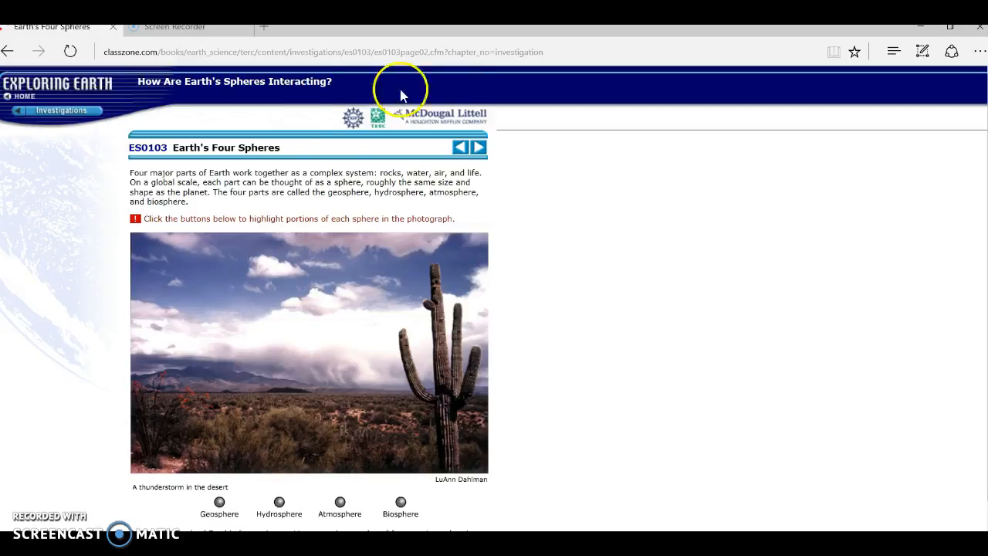
mouse_move(654, 144)
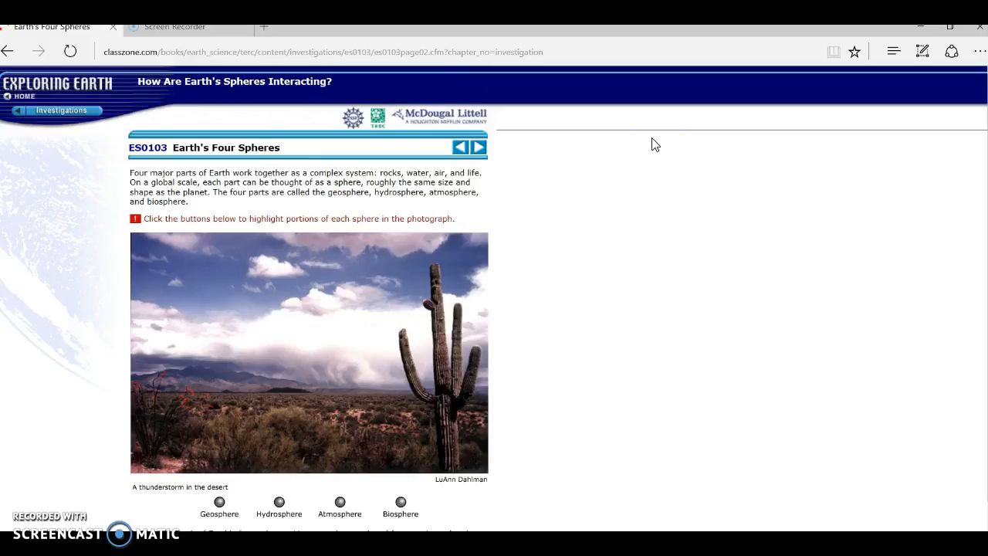
mouse_move(648, 313)
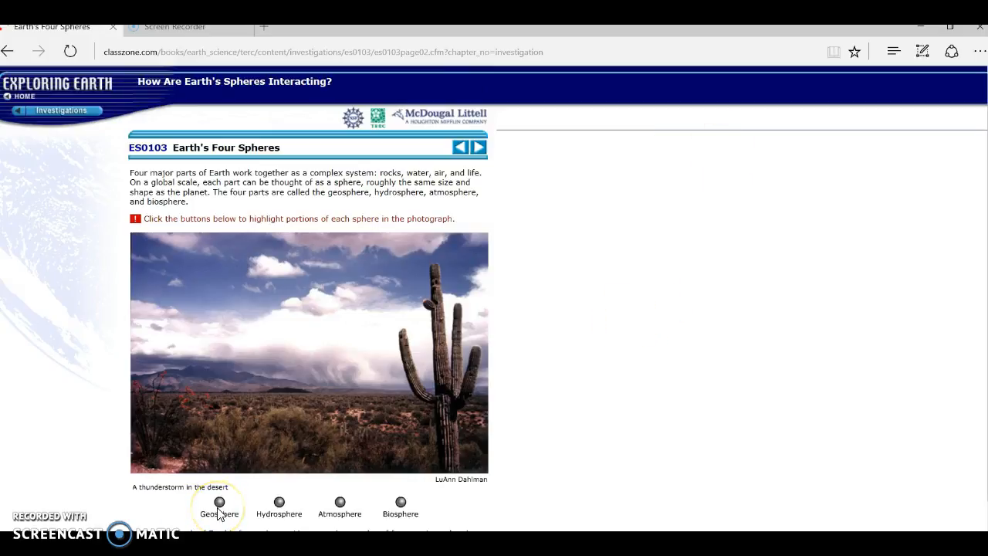
Highlight the geosphere, hydrosphere, atmosphere and biosphere of the desert photo in turn
left_click(219, 502)
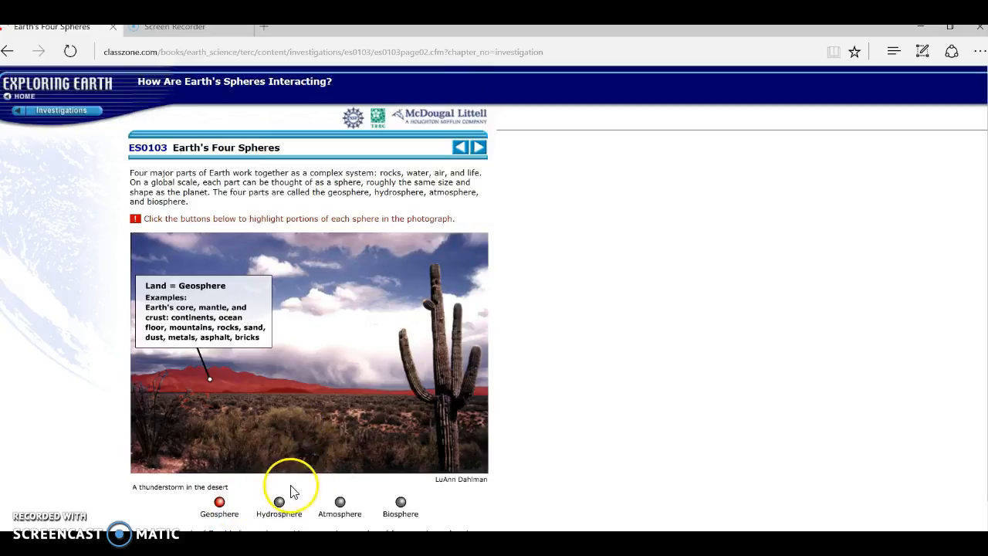
left_click(278, 502)
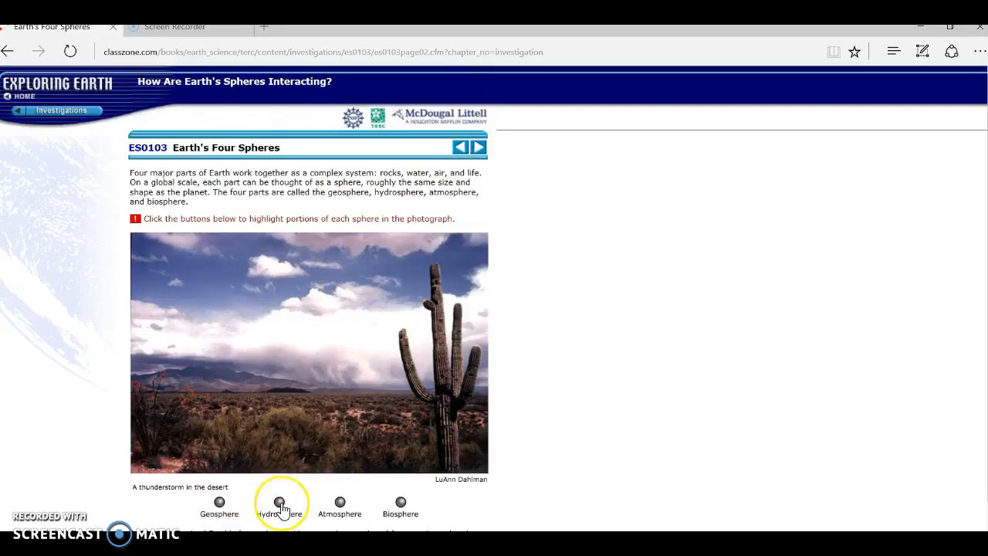
left_click(280, 502)
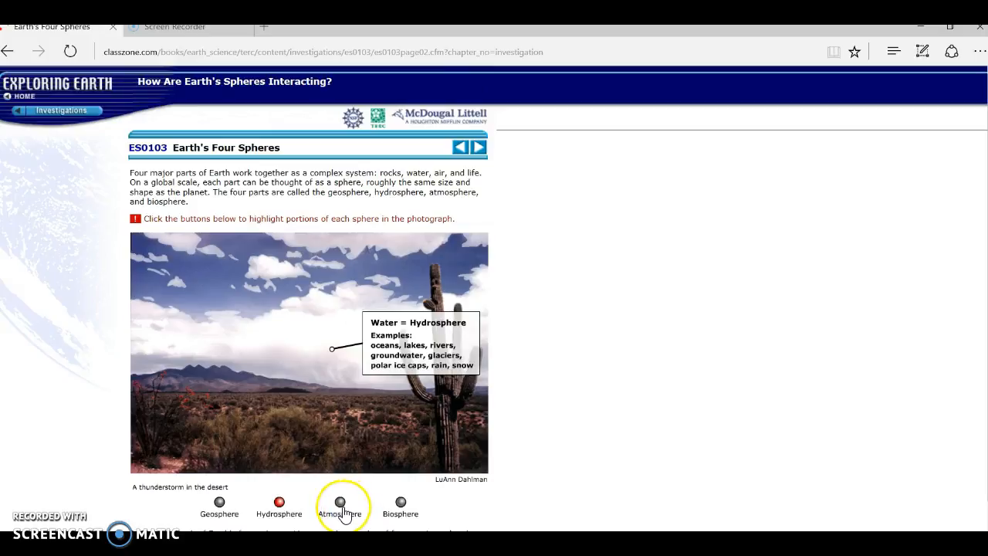
left_click(278, 504)
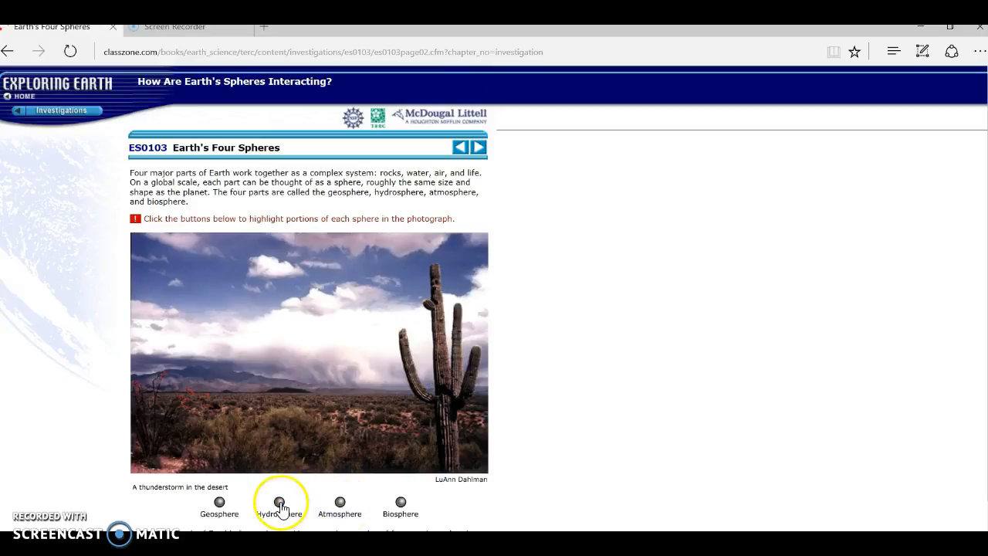
left_click(340, 501)
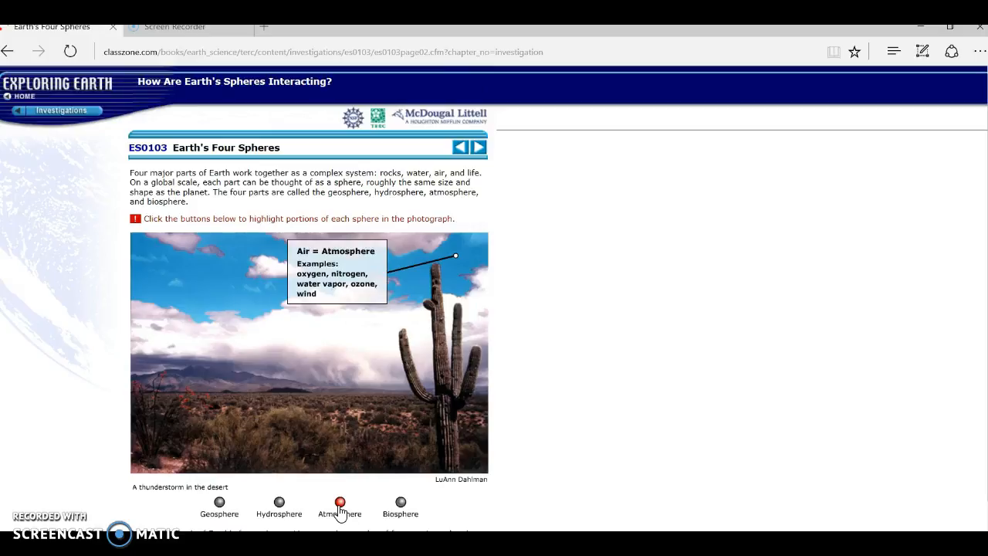
left_click(402, 501)
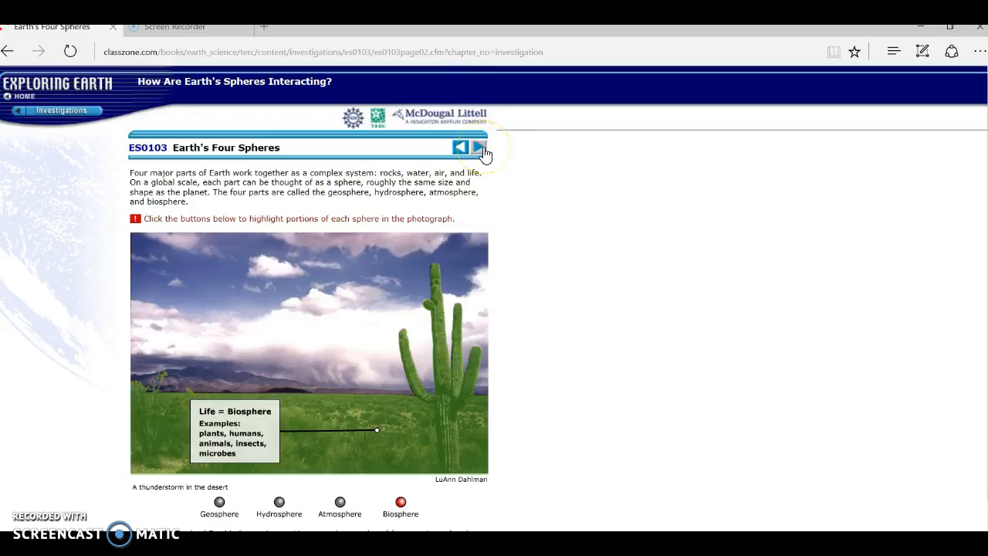
Advance to the Sphere Interactions page with the Glen Canyon Dam photo
left_click(477, 148)
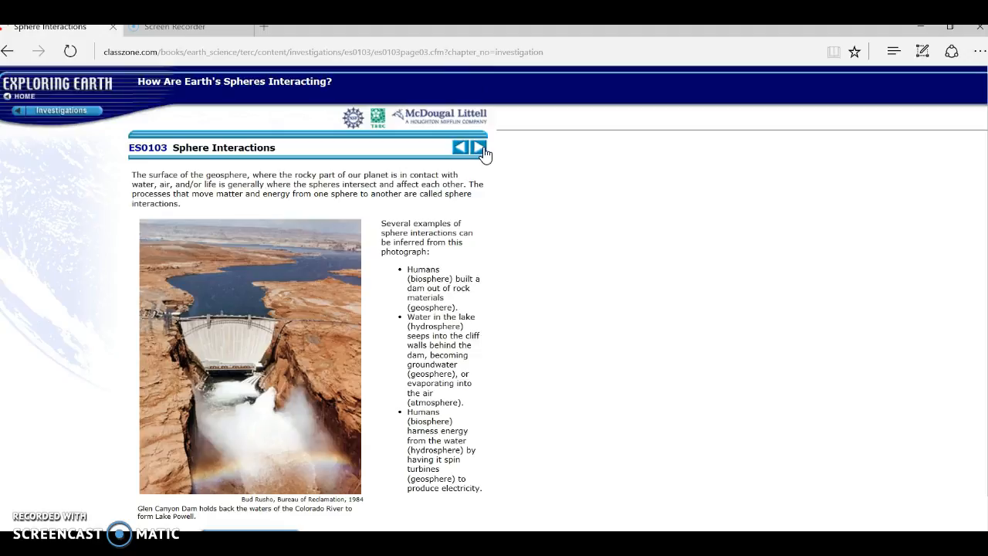
mouse_move(352, 185)
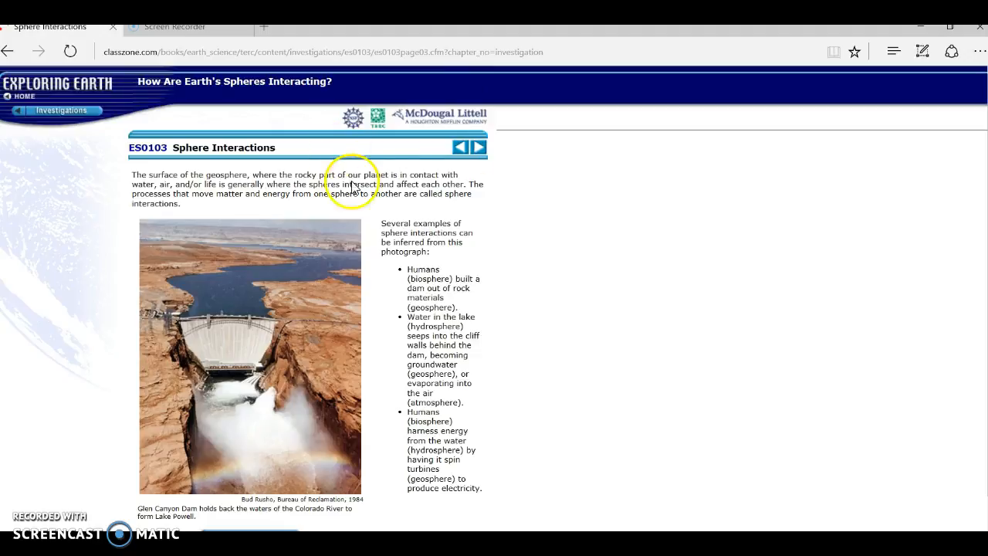
mouse_move(590, 266)
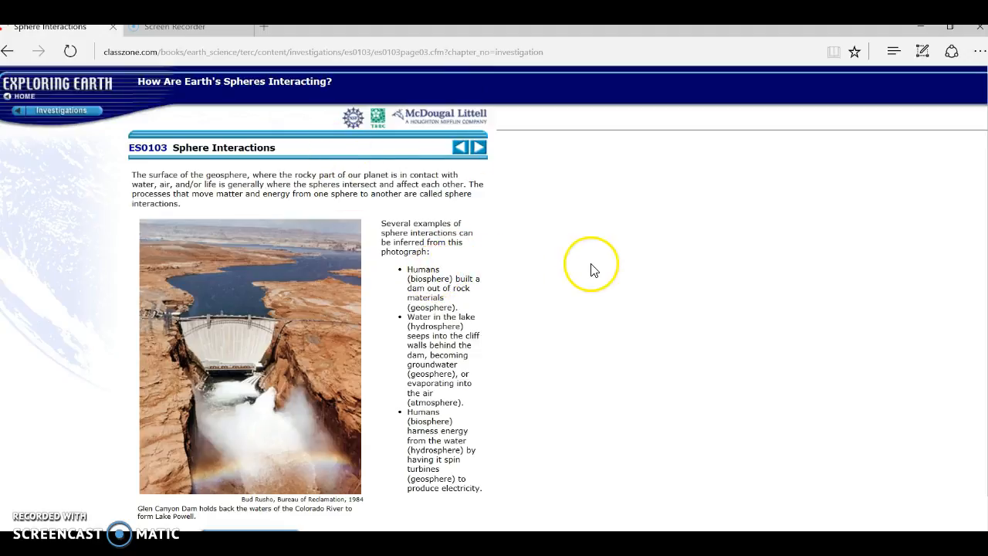
mouse_move(417, 266)
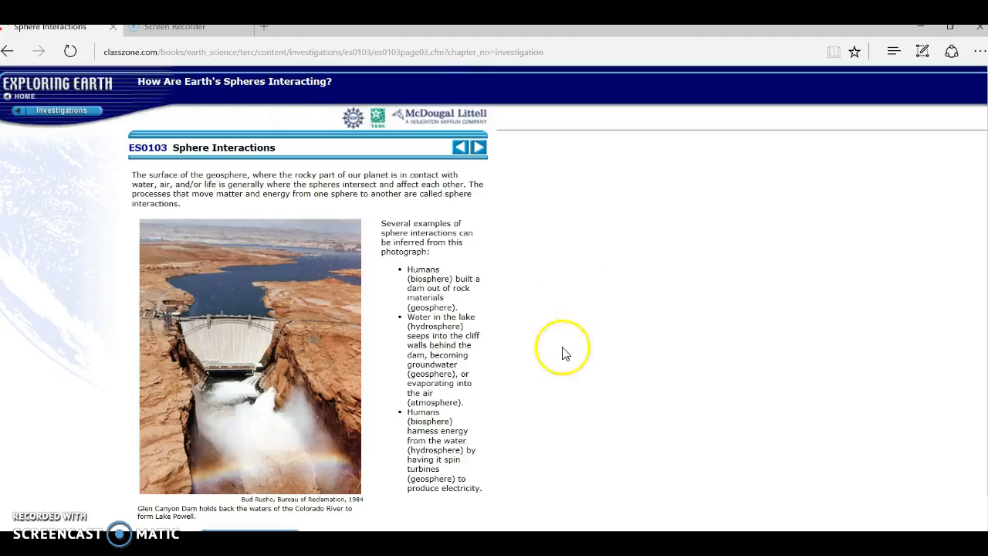
mouse_move(475, 445)
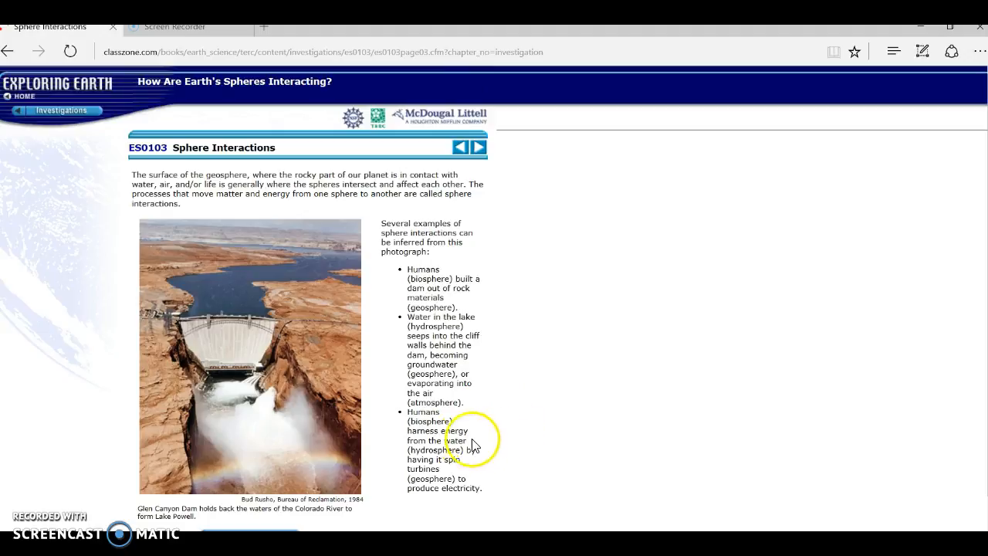
mouse_move(500, 465)
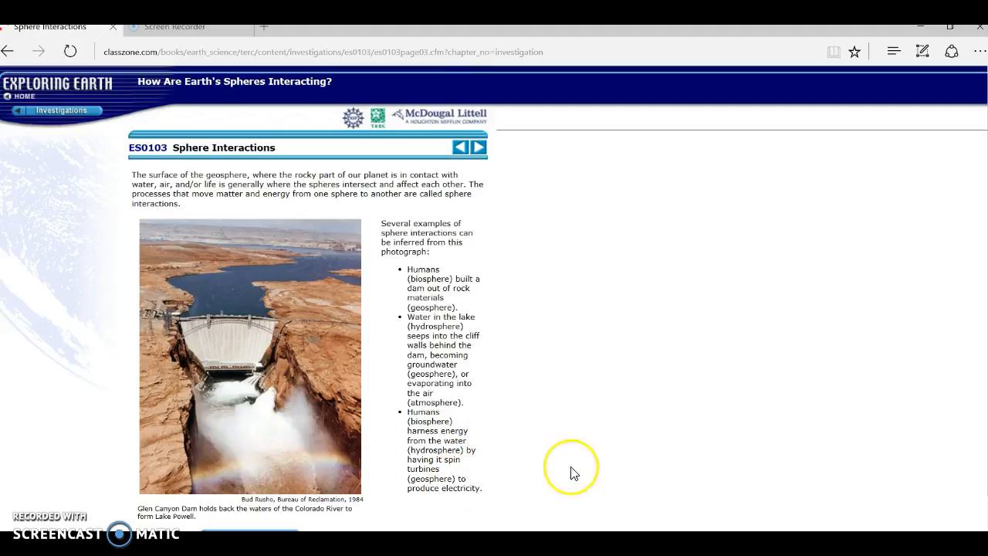
mouse_move(574, 472)
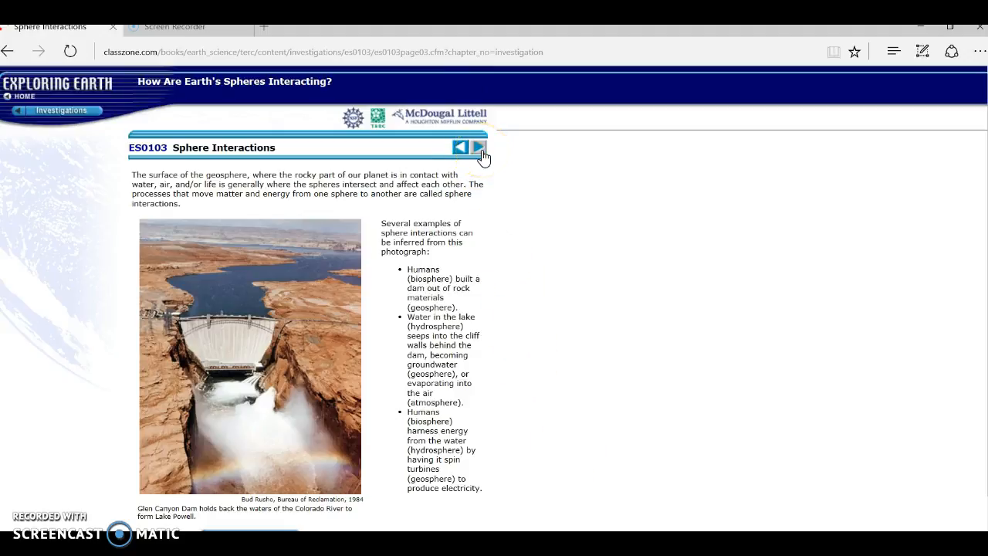
Advance to the More Interactions page with the contour-planted Iowa field photo
left_click(478, 148)
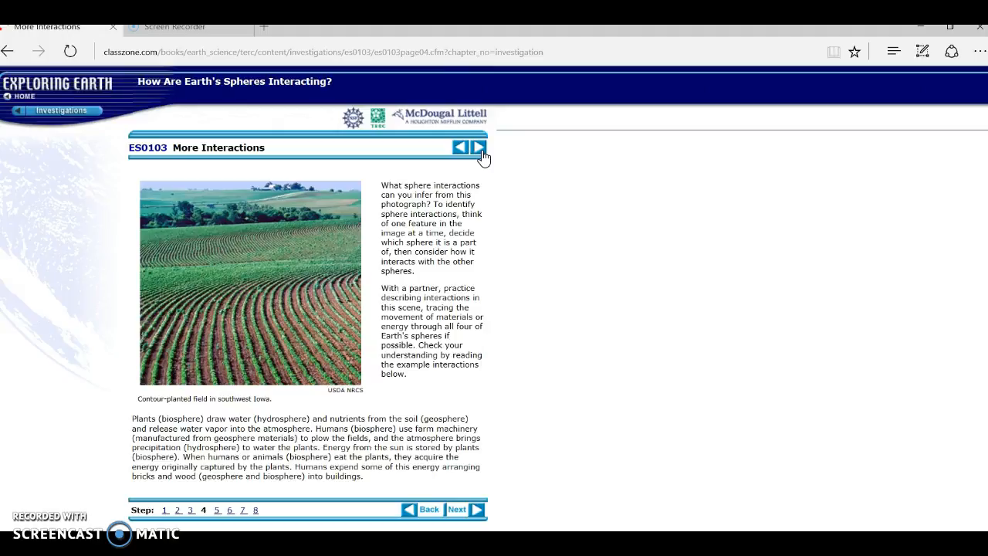
mouse_move(401, 182)
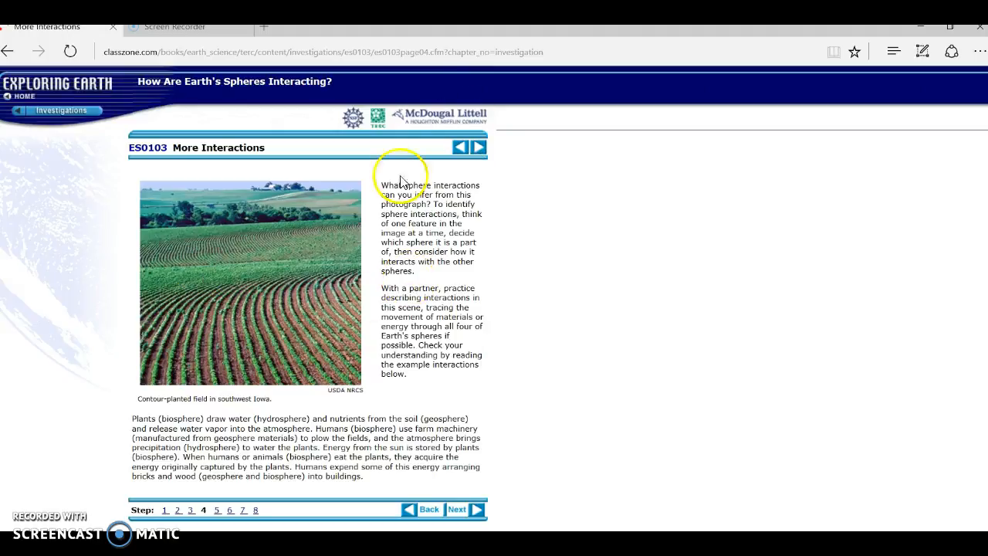
mouse_move(934, 255)
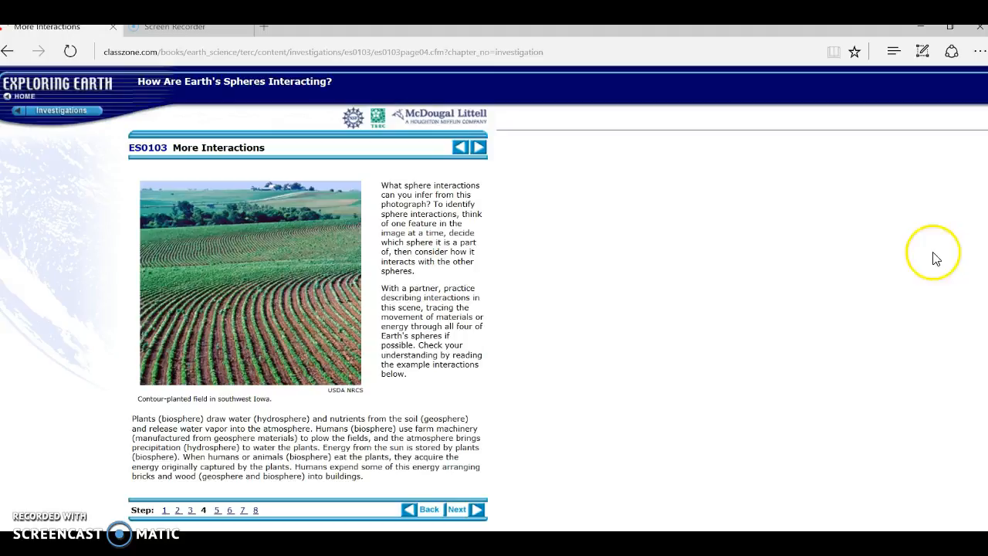
mouse_move(148, 423)
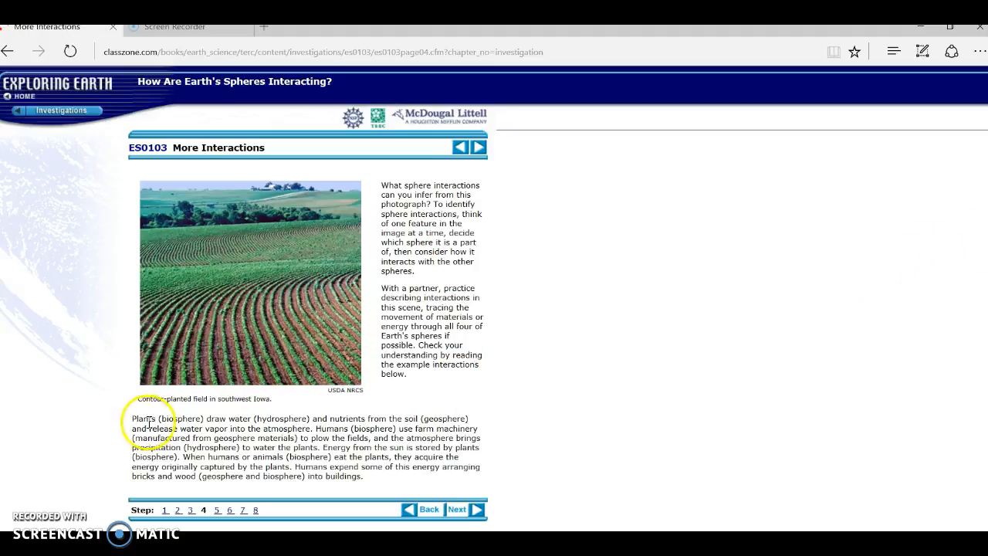
mouse_move(111, 429)
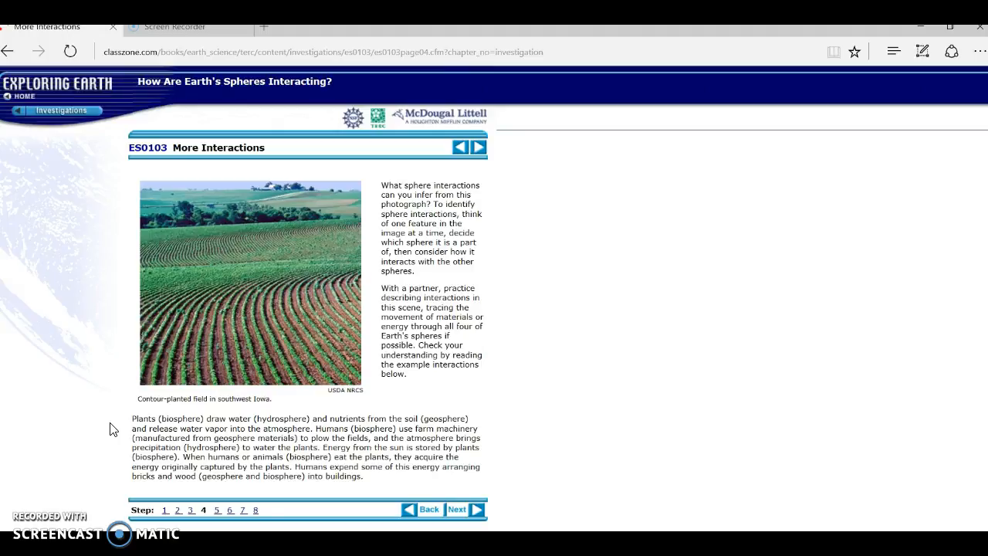
mouse_move(477, 509)
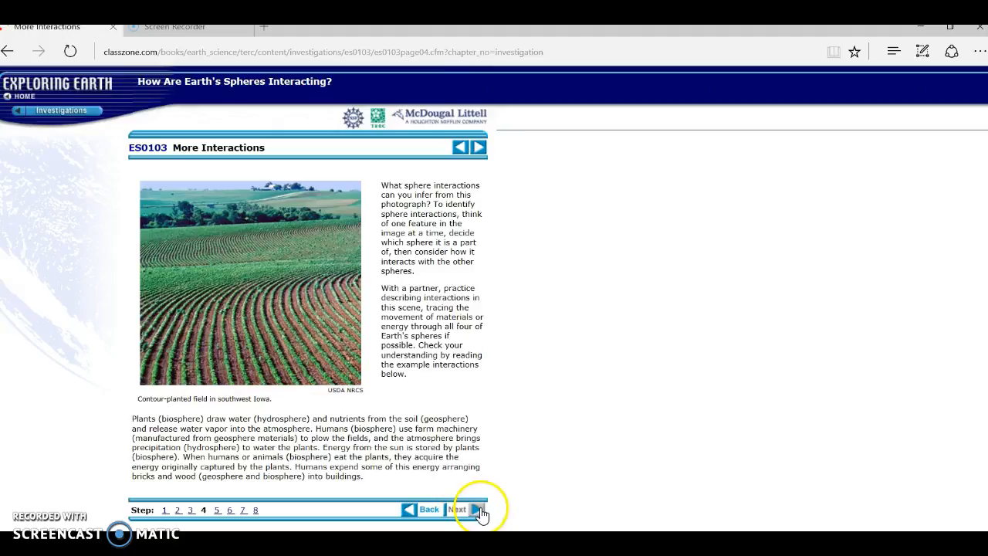
Pass through the Analyzing Interactions six-image page and on to Earth System Processes
left_click(477, 510)
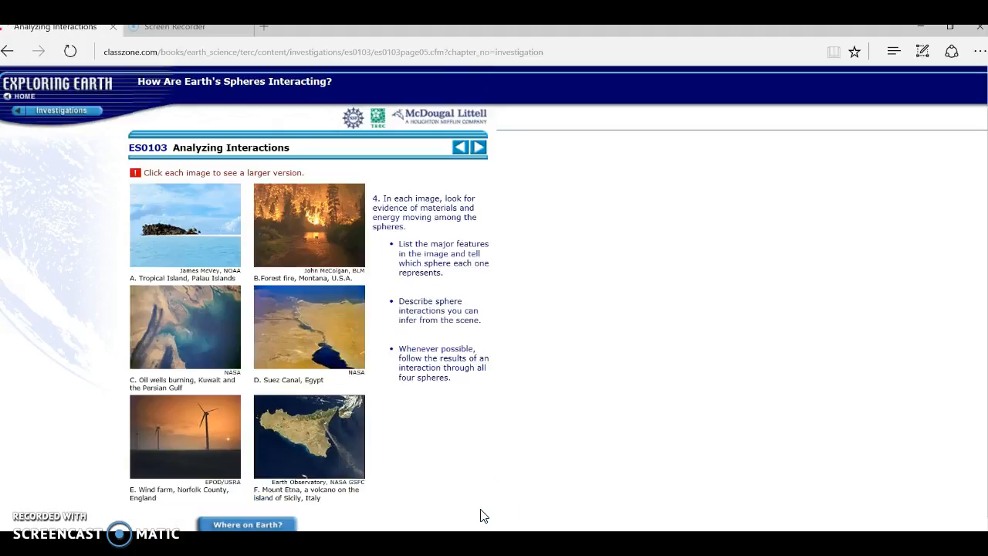
mouse_move(517, 259)
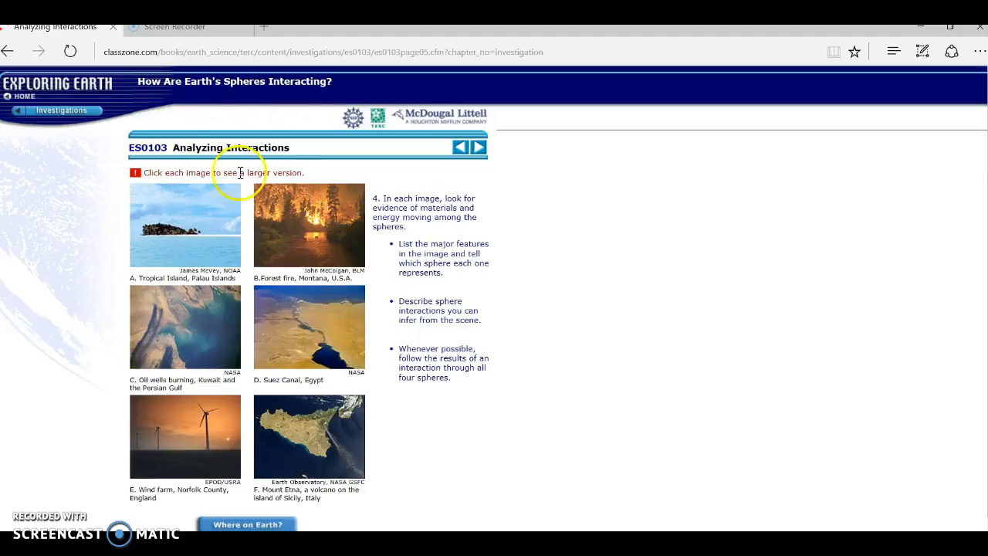
mouse_move(244, 369)
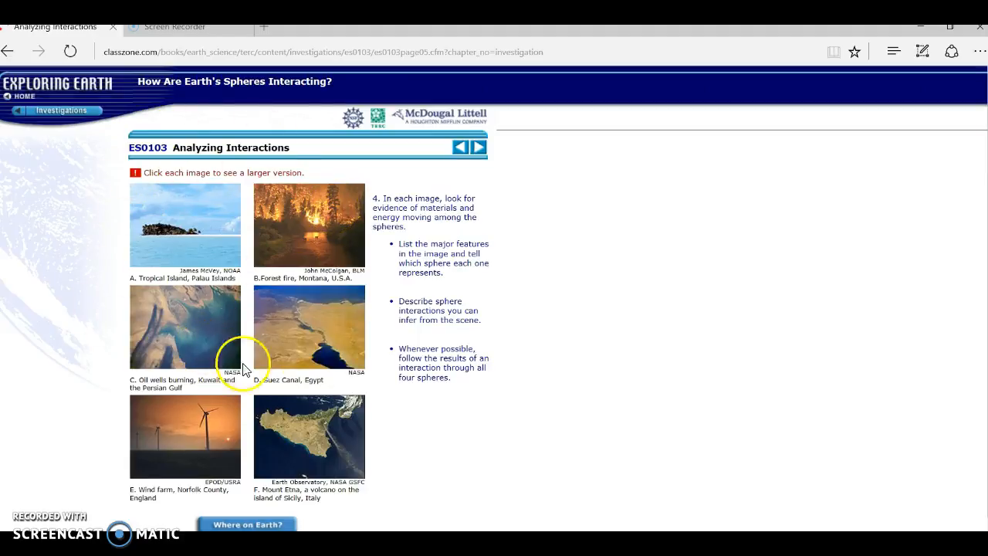
mouse_move(266, 336)
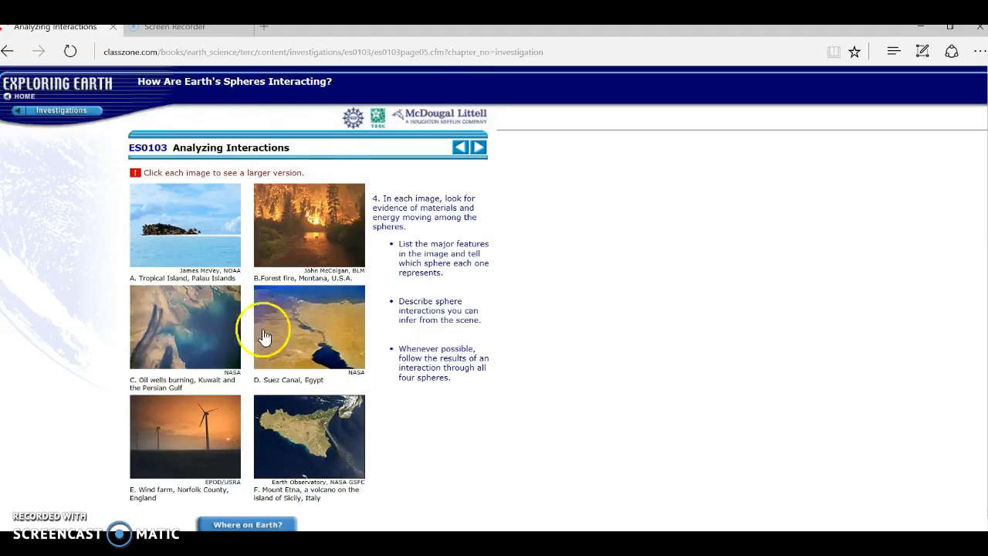
mouse_move(416, 202)
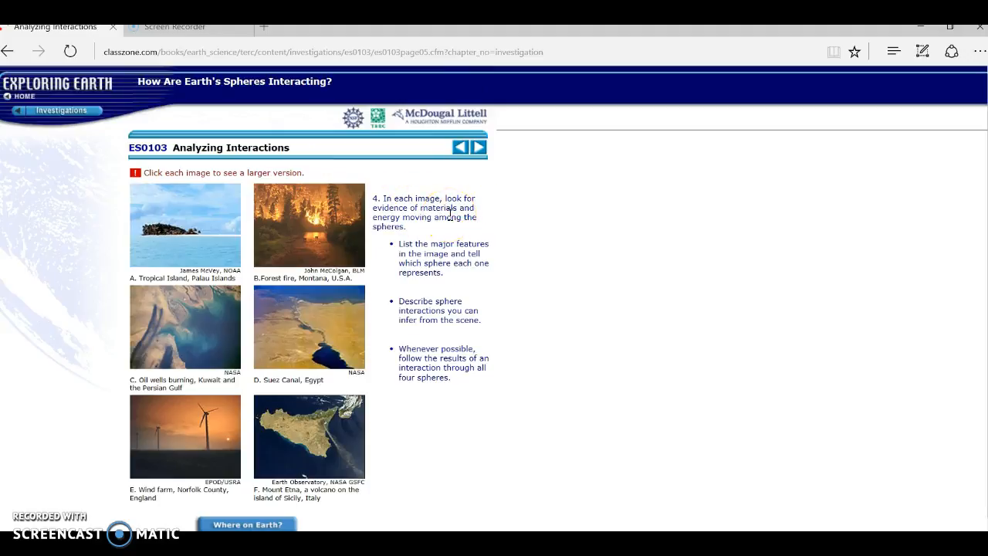
mouse_move(513, 253)
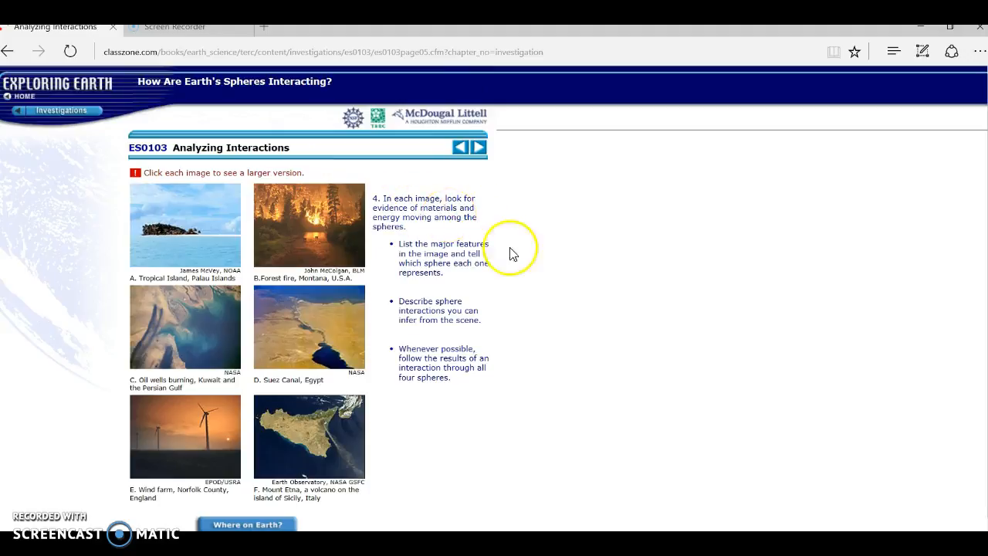
mouse_move(469, 308)
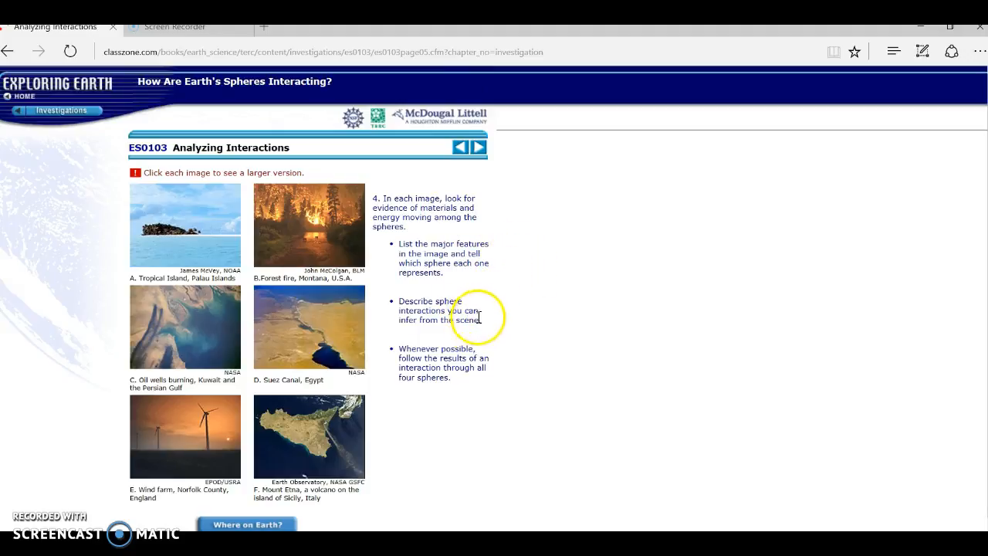
mouse_move(442, 324)
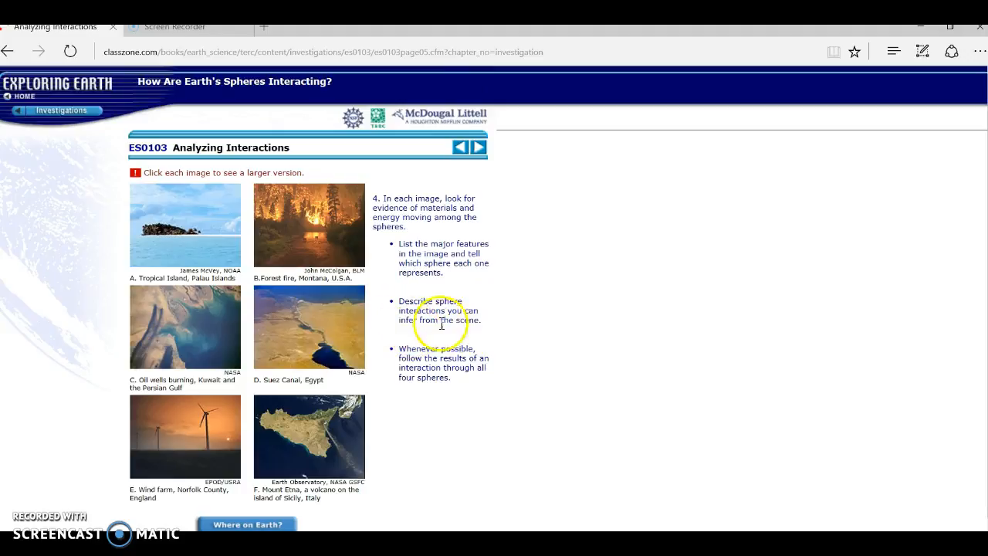
mouse_move(497, 333)
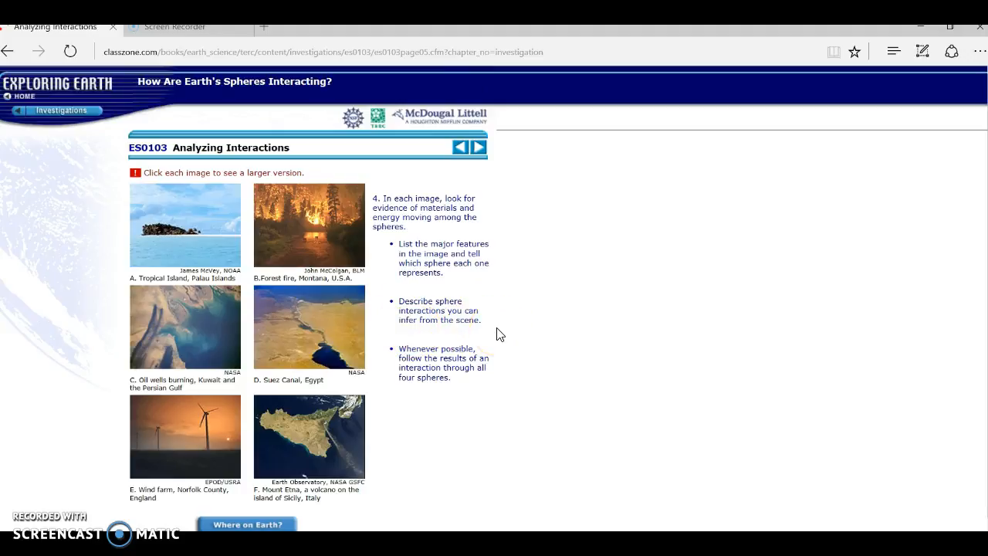
mouse_move(494, 358)
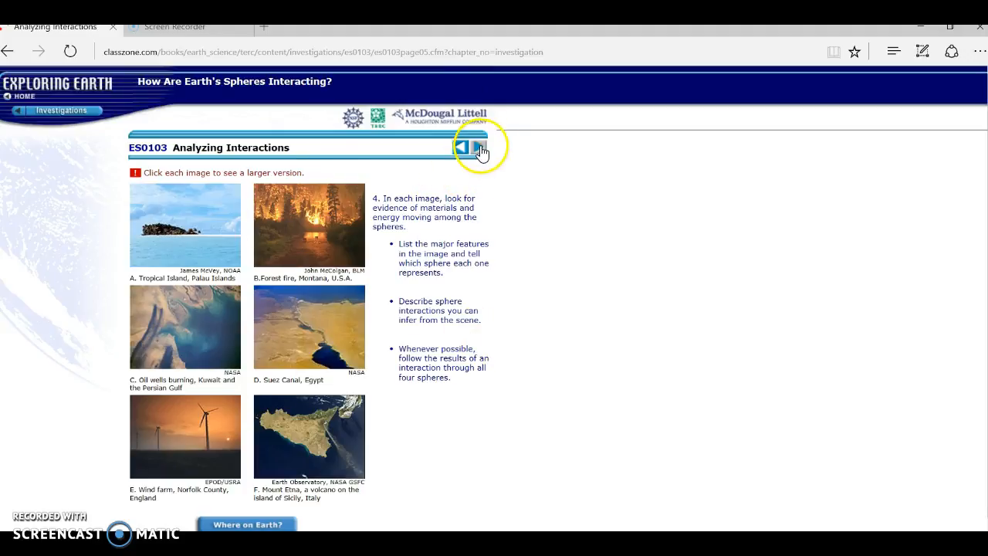
left_click(472, 148)
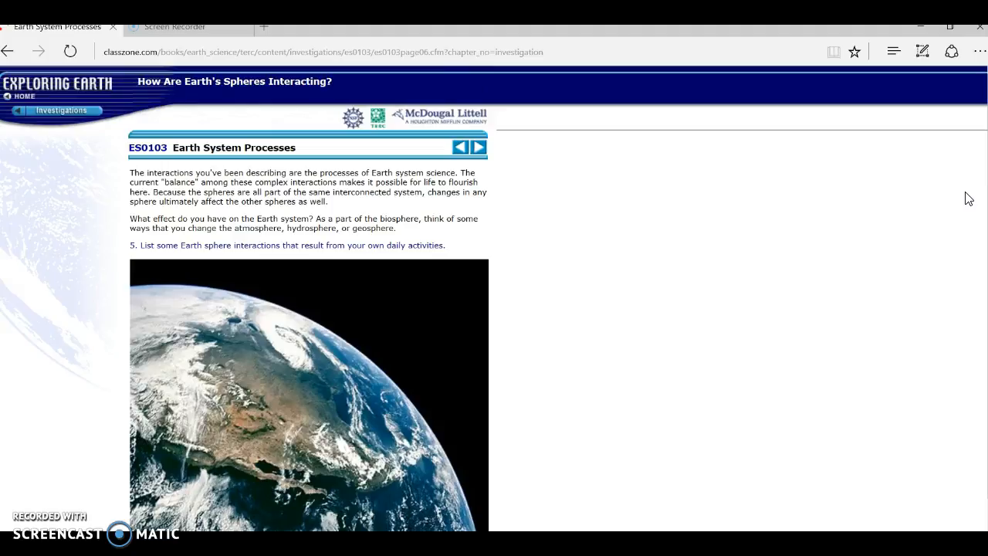
mouse_move(559, 165)
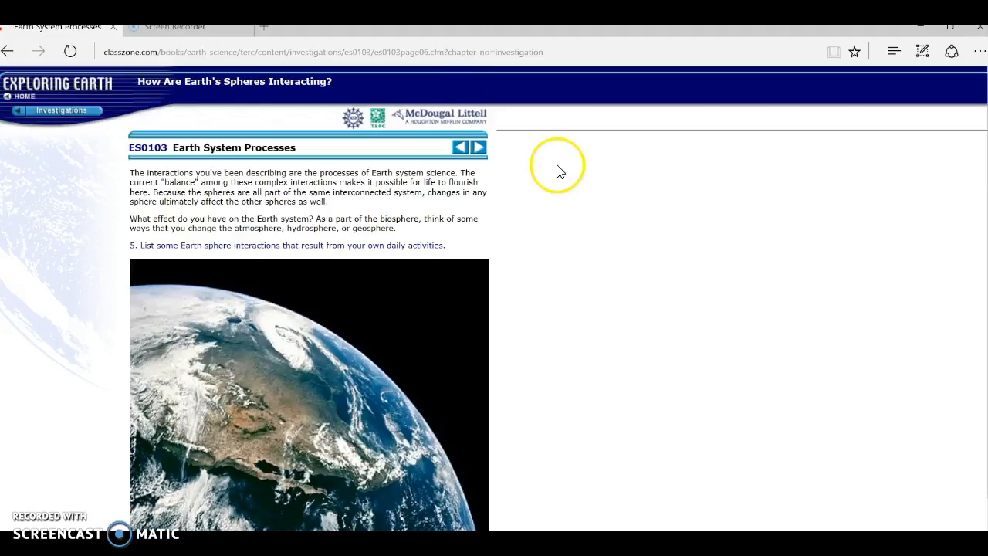
Advance from Earth System Processes to the Human Population globe page
left_click(479, 147)
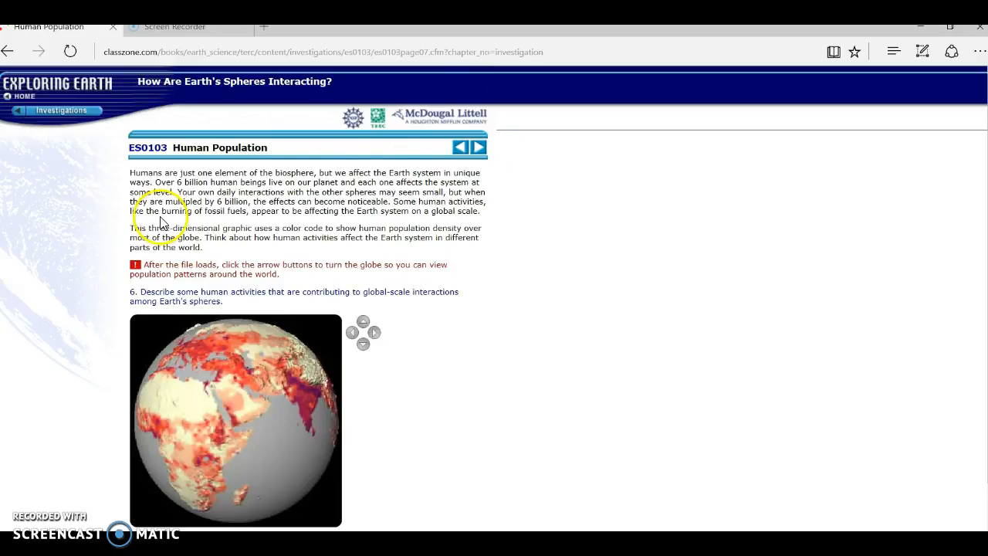
mouse_move(446, 230)
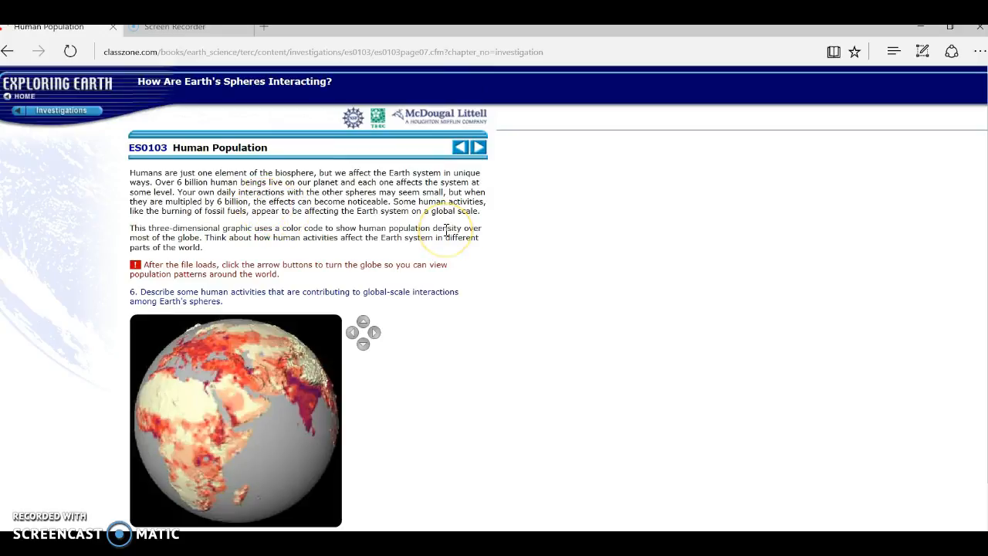
mouse_move(321, 226)
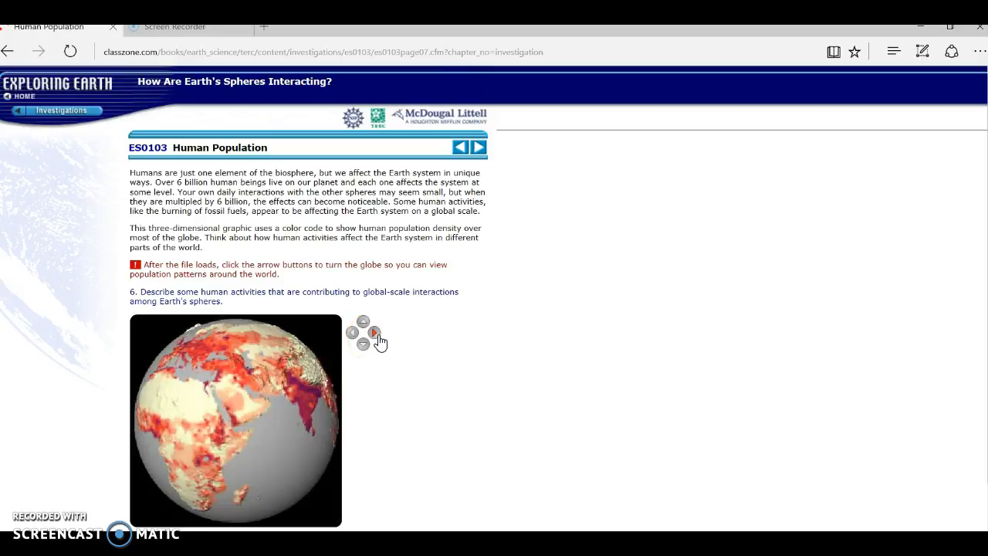
Rotate and tilt the population globe past Asia, the Pacific, the Americas, Africa and Europe
left_click(352, 332)
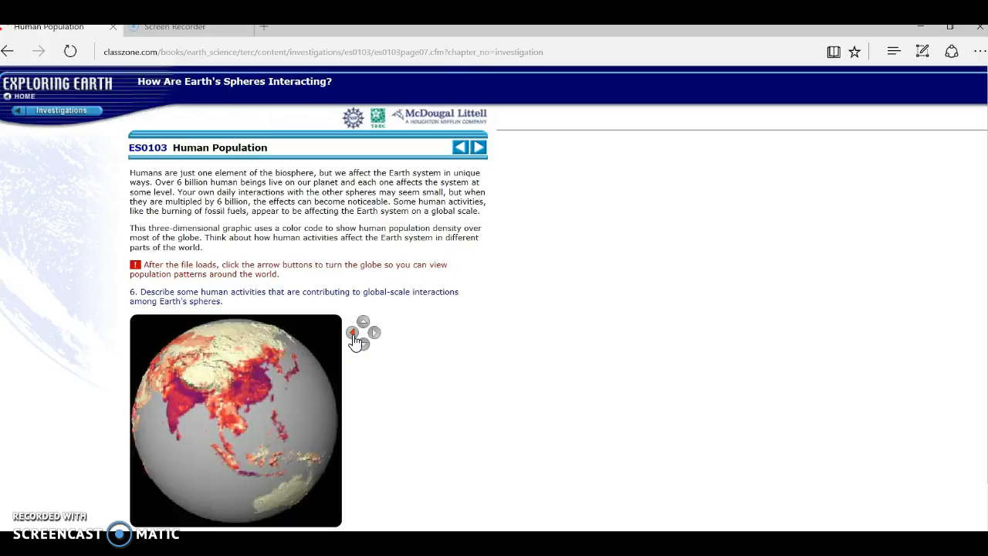
left_click(352, 332)
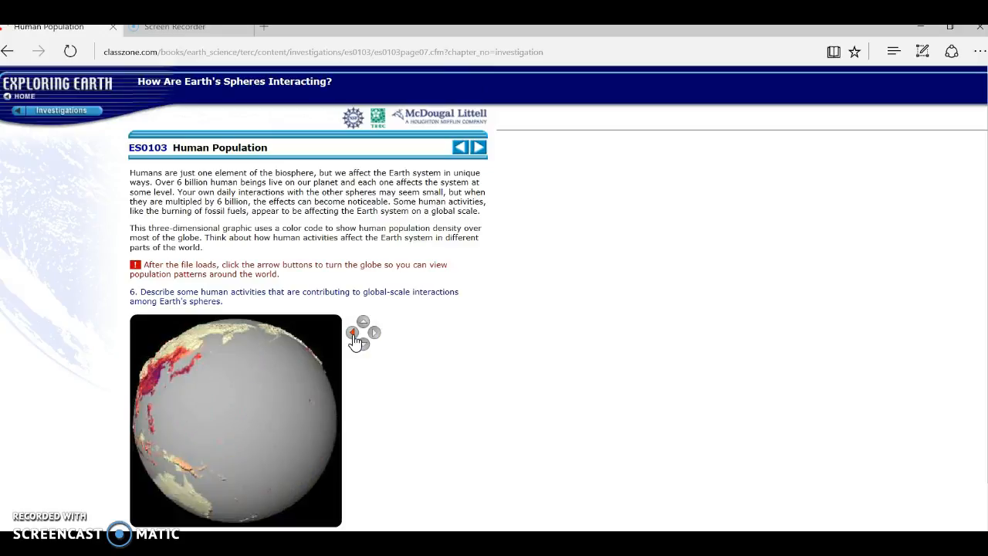
left_click(351, 332)
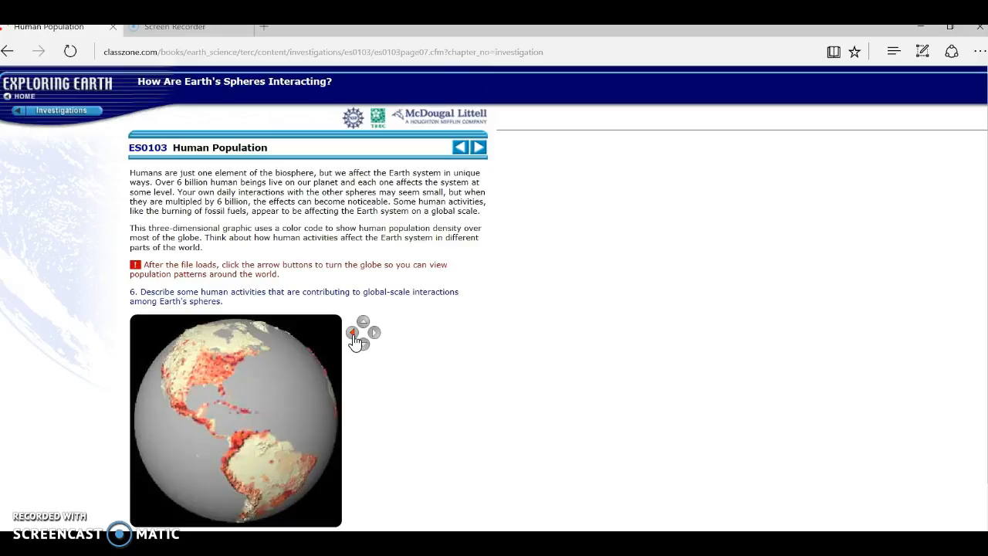
left_click(352, 332)
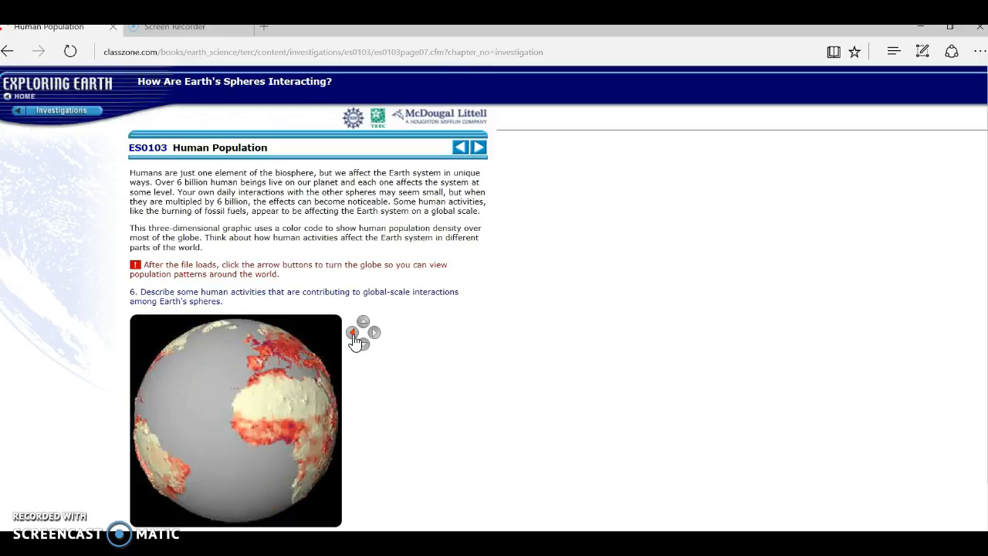
mouse_move(374, 342)
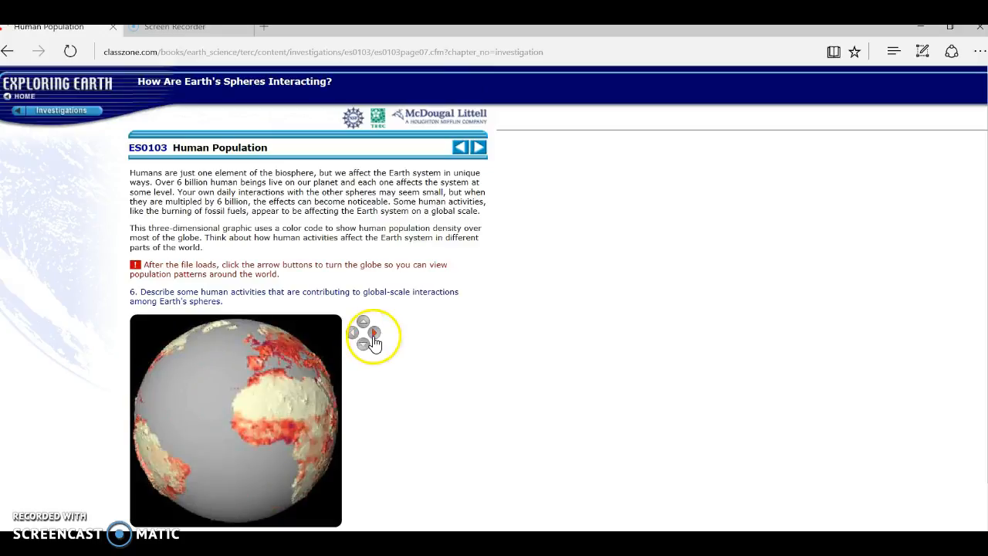
left_click(363, 342)
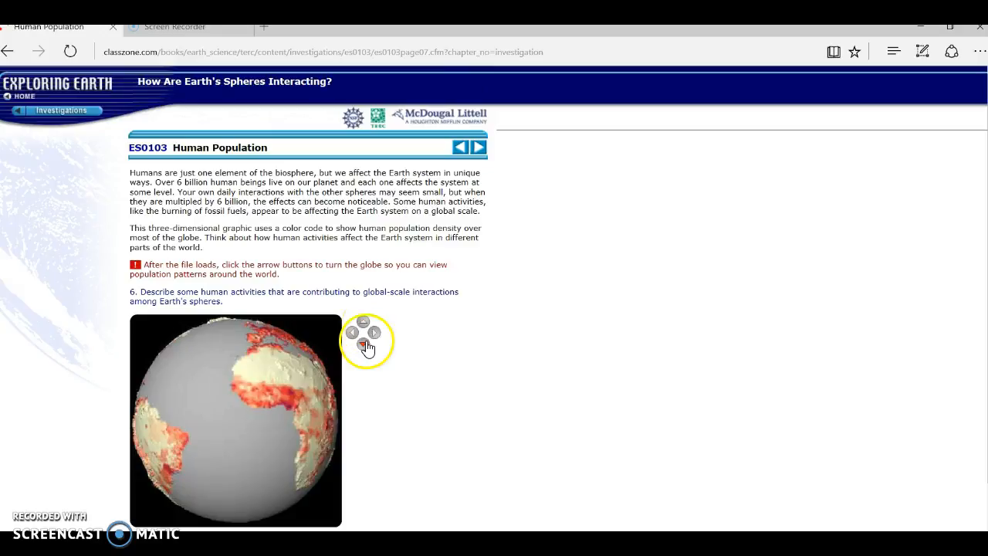
left_click(362, 343)
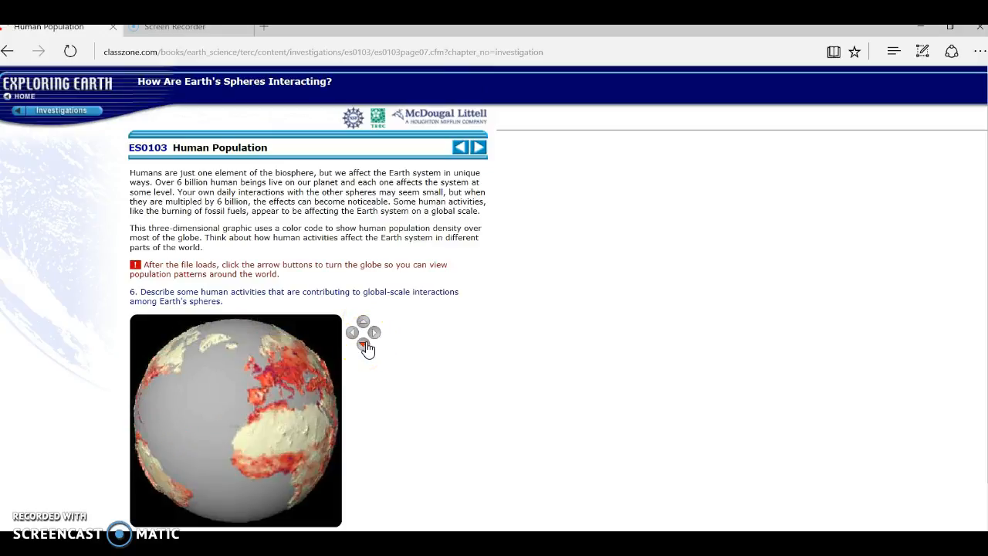
left_click(373, 331)
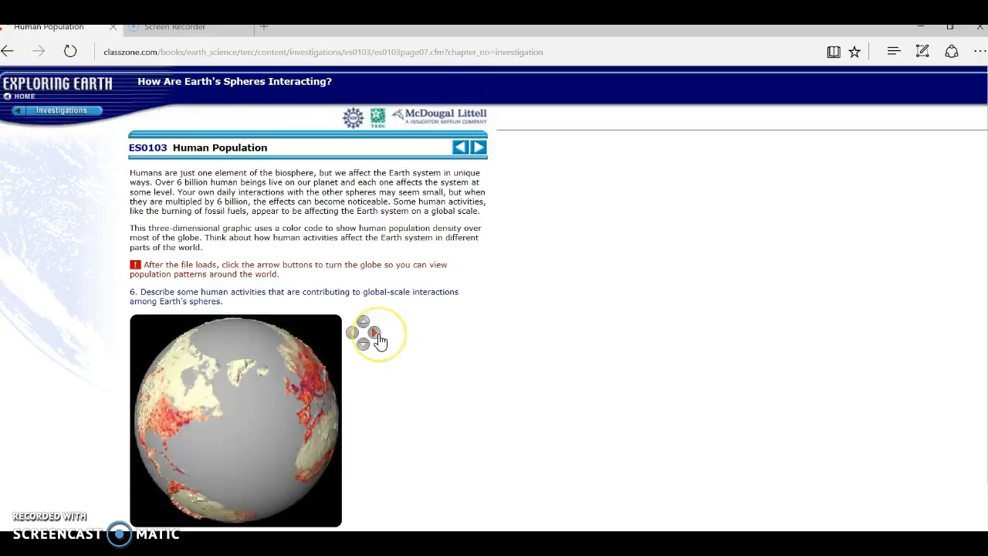
left_click(374, 332)
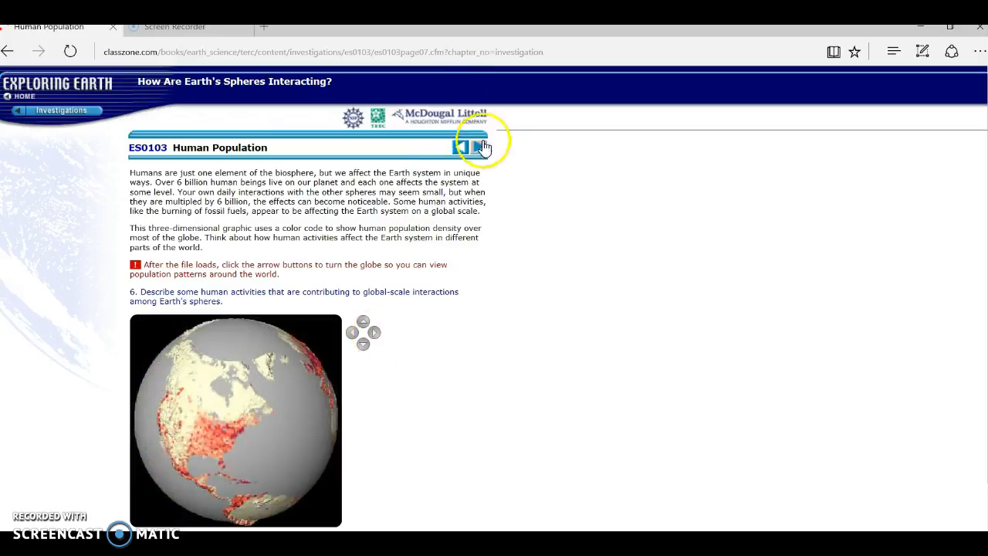
Advance to the Earth System Science four-spheres page
left_click(475, 148)
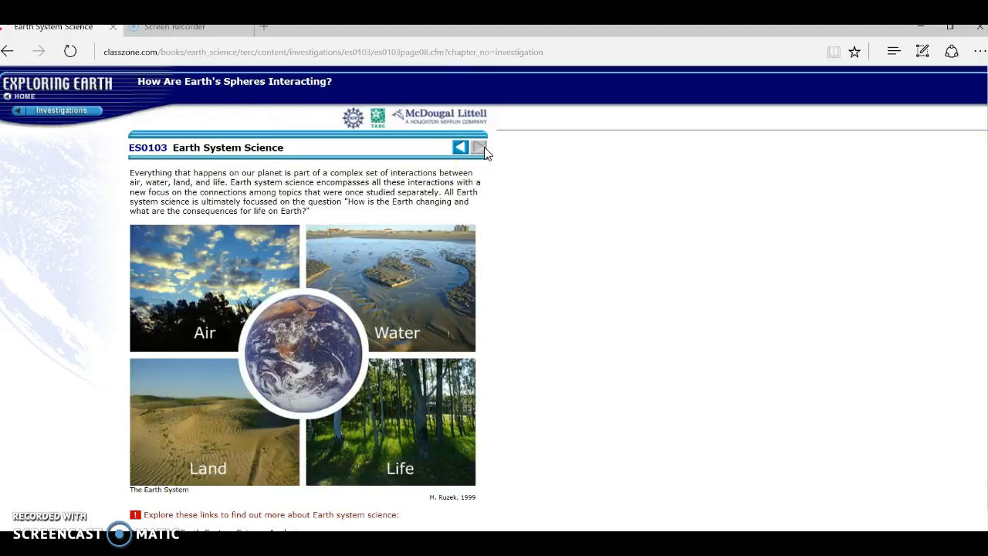
mouse_move(386, 372)
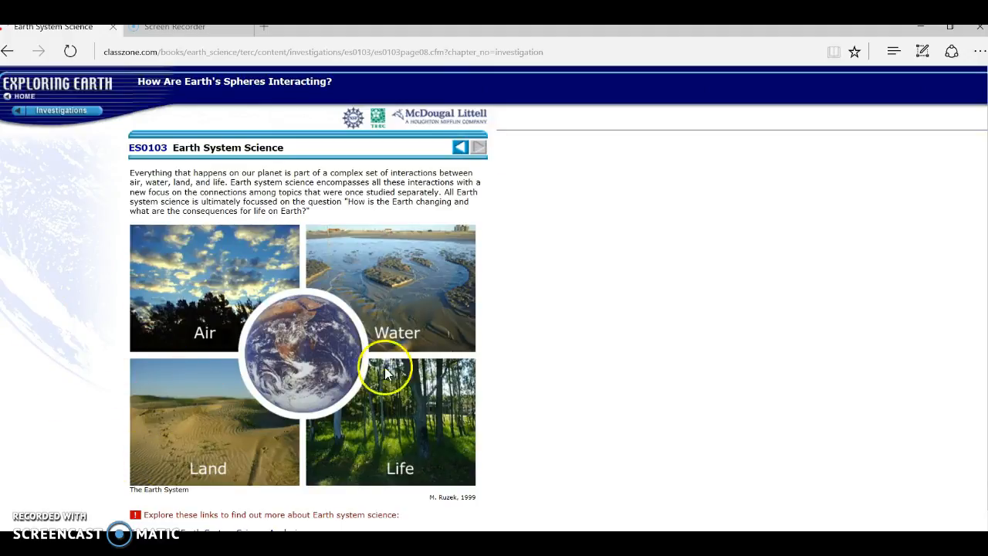
mouse_move(216, 274)
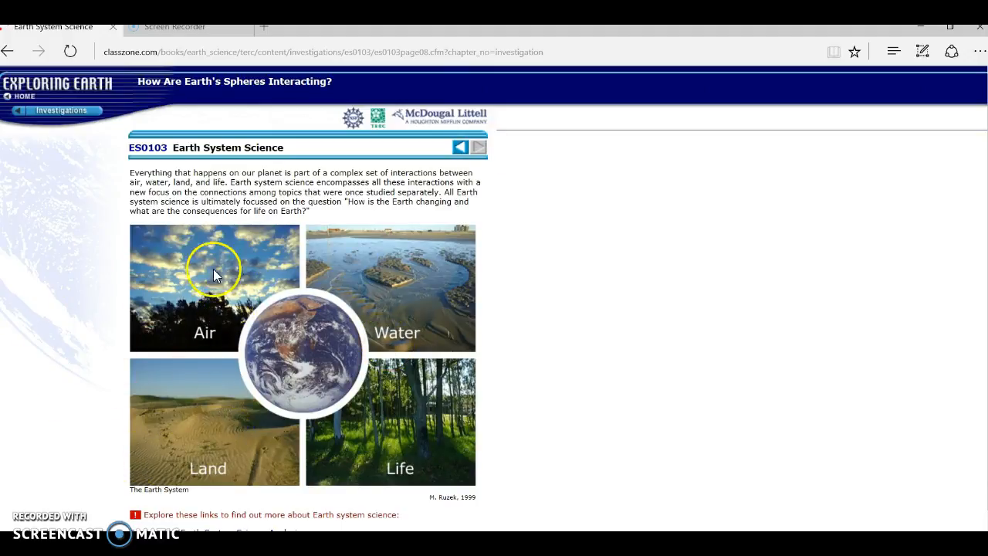
mouse_move(448, 274)
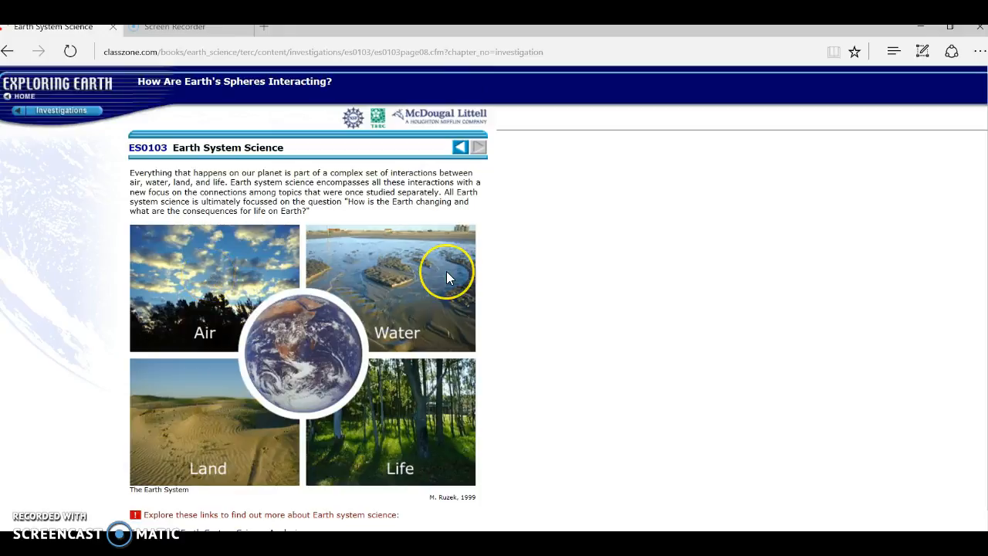
mouse_move(411, 451)
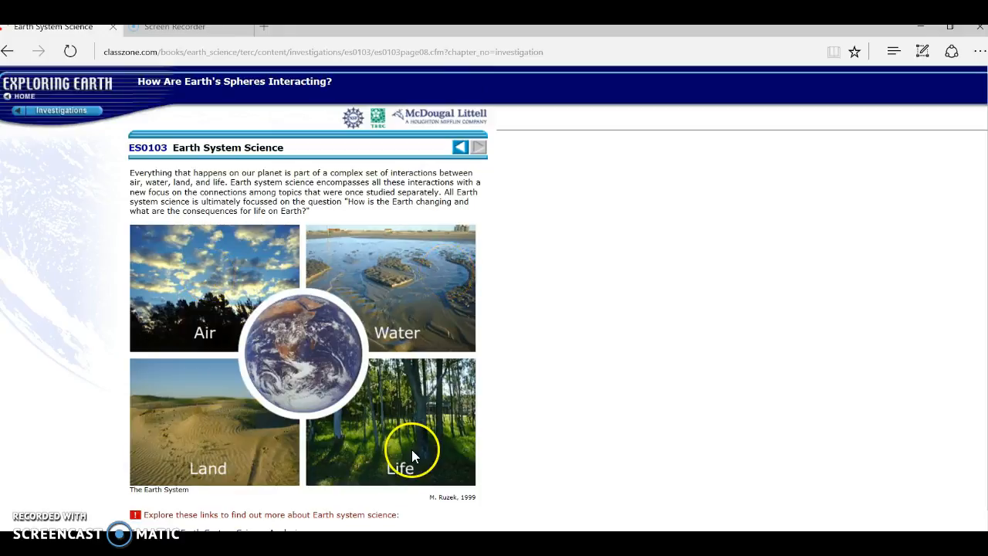
mouse_move(383, 410)
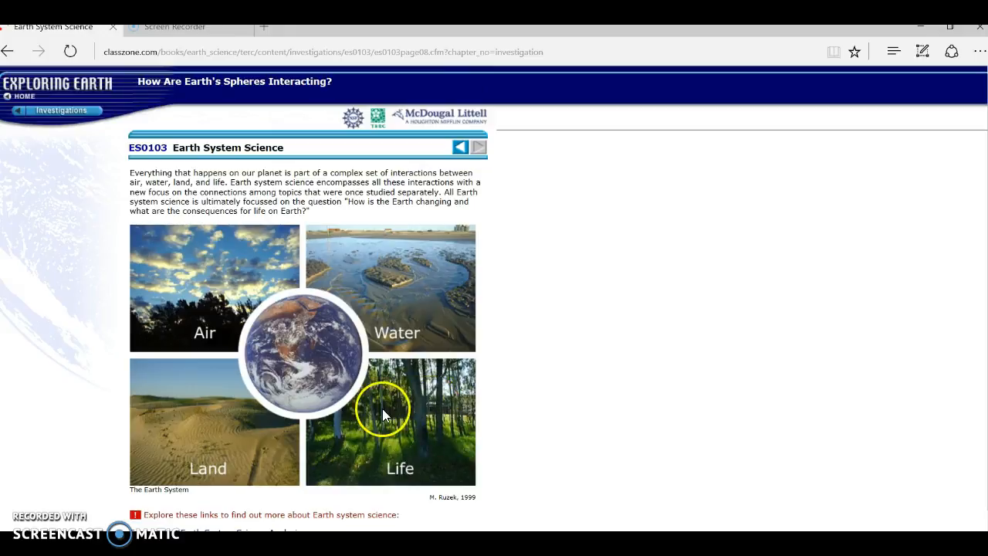
mouse_move(179, 429)
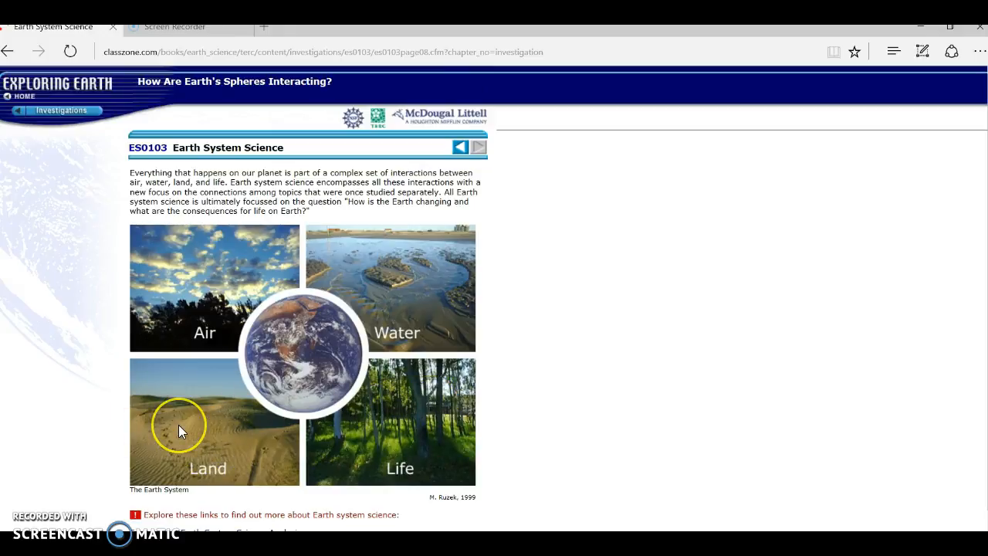